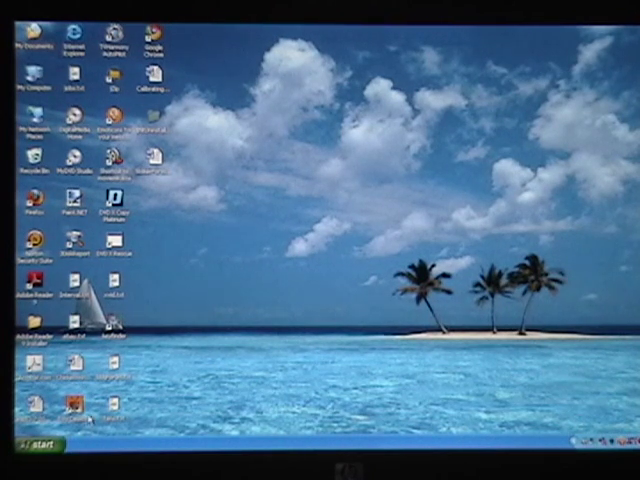
Step: Launch a Command Prompt from Start > Run and run ipconfig to view adapter settings
left_click(30, 443)
type("ipconfig")
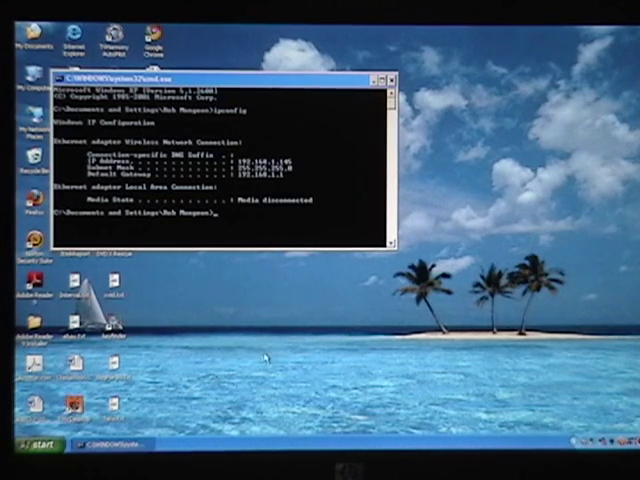
mouse_move(248, 338)
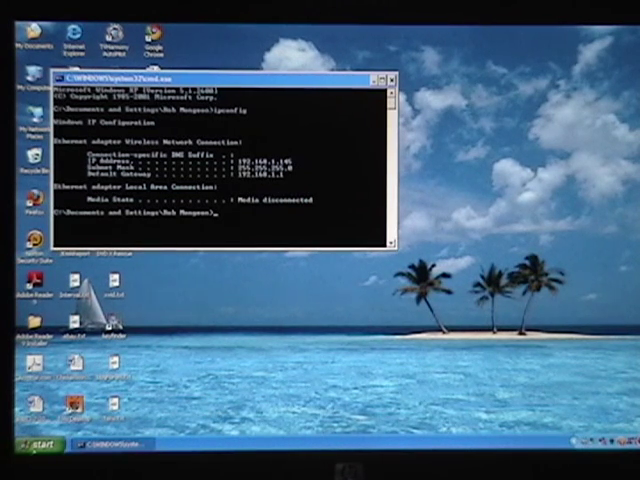
Step: Open Internet Protocol (TCP/IP) properties for the wired Local Area Connection
left_click(28, 446)
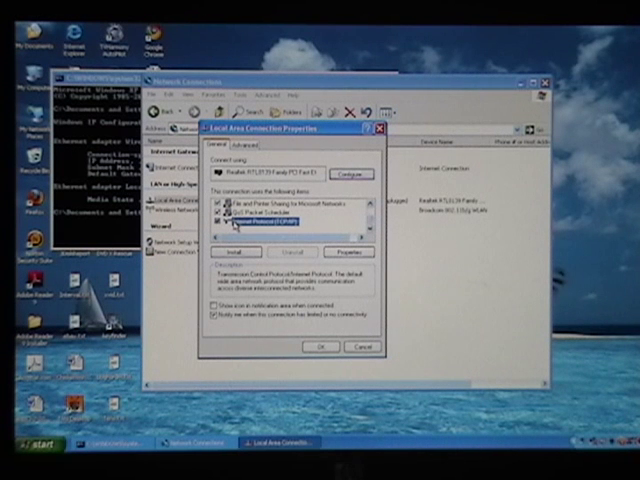
left_click(350, 251)
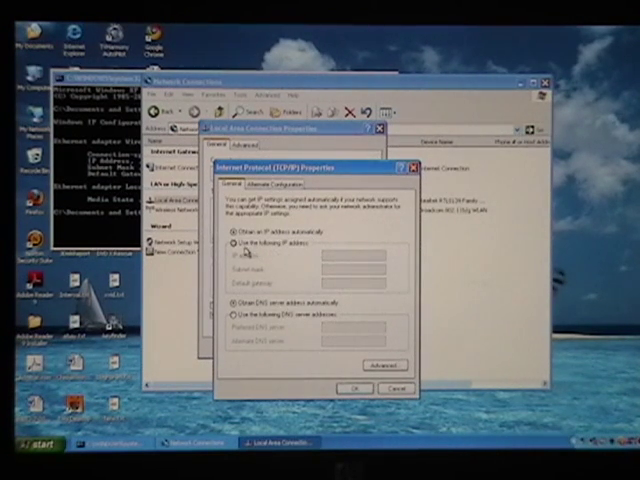
Step: Choose 'Use the following IP address' with IP 192.168.2.1 and subnet mask 255.255.255.0
left_click(232, 240)
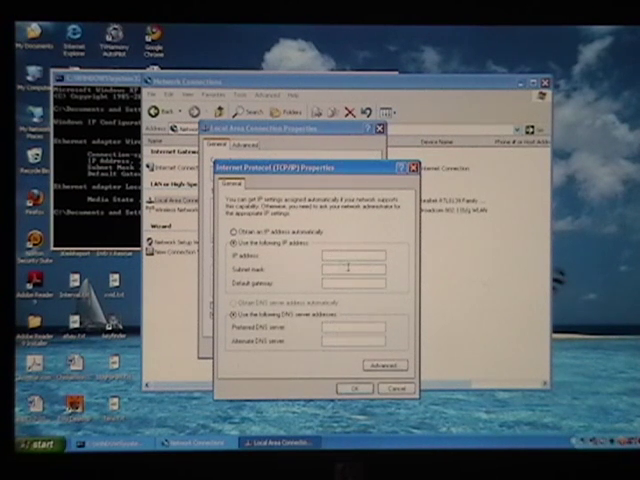
type("192 . . .")
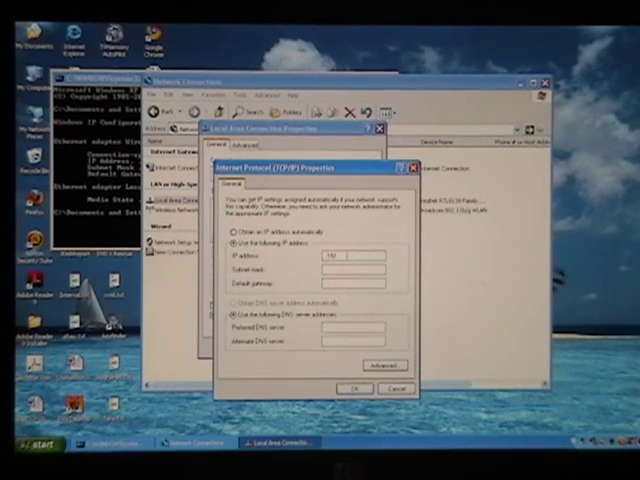
type("10")
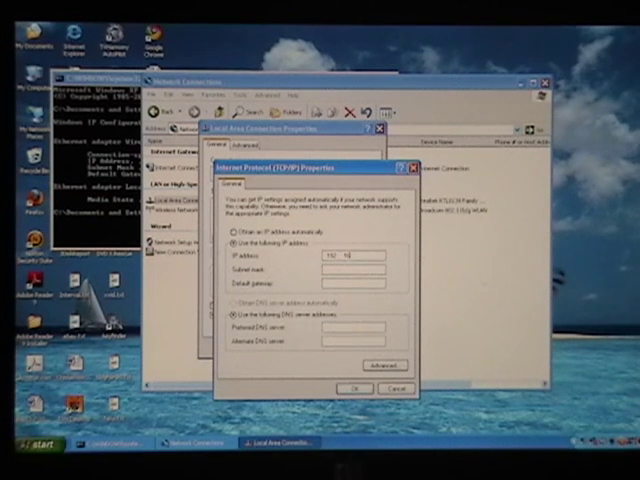
type("192.168.2.1")
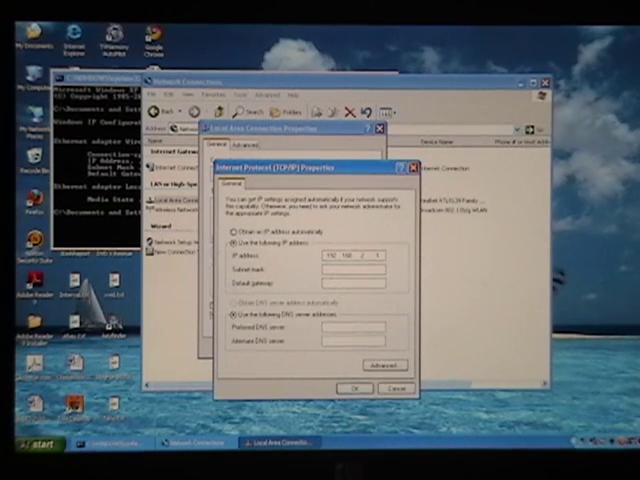
type("255.255.255.0")
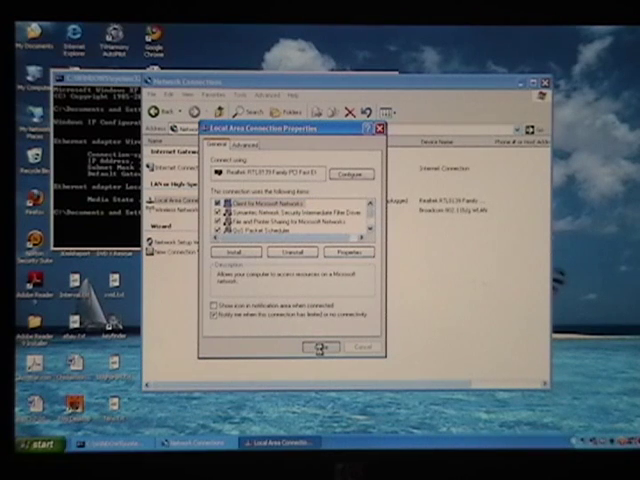
Step: Confirm the Local Area Connection properties, close Command Prompt, and restart via Turn Off Computer
left_click(318, 347)
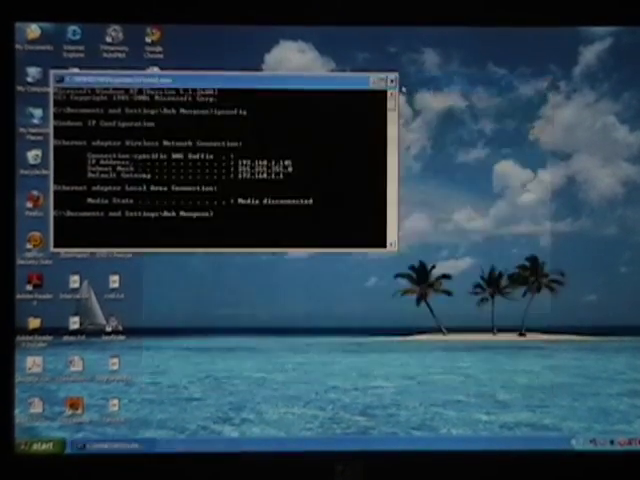
left_click(390, 78)
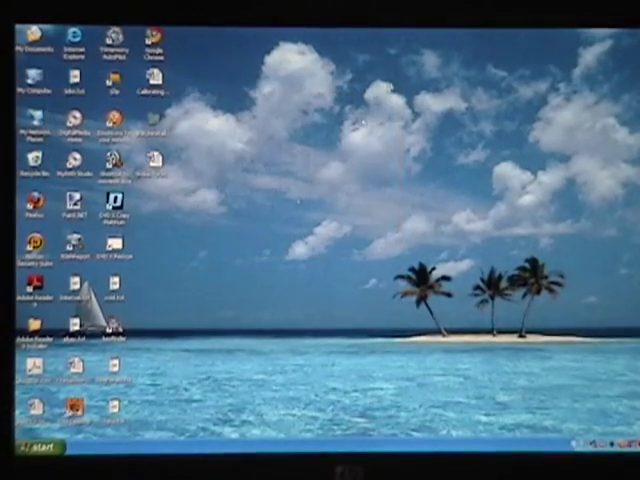
left_click(28, 444)
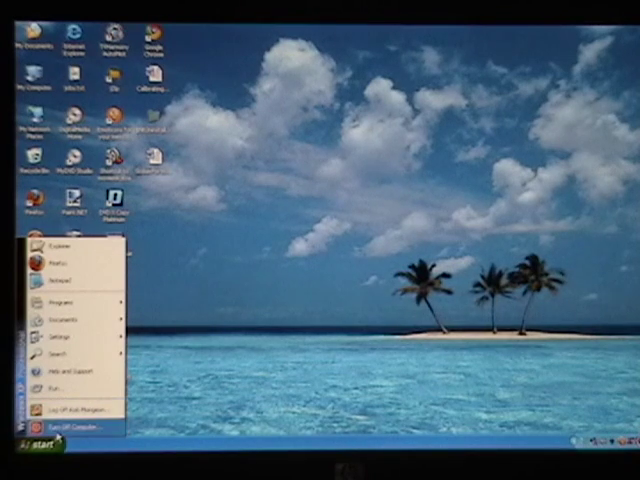
left_click(74, 410)
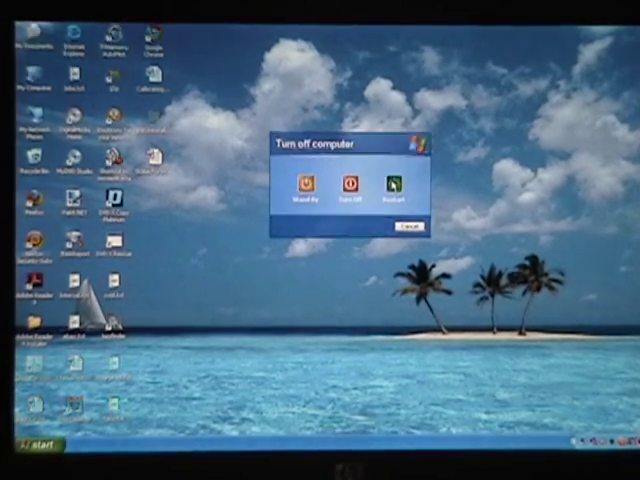
left_click(406, 226)
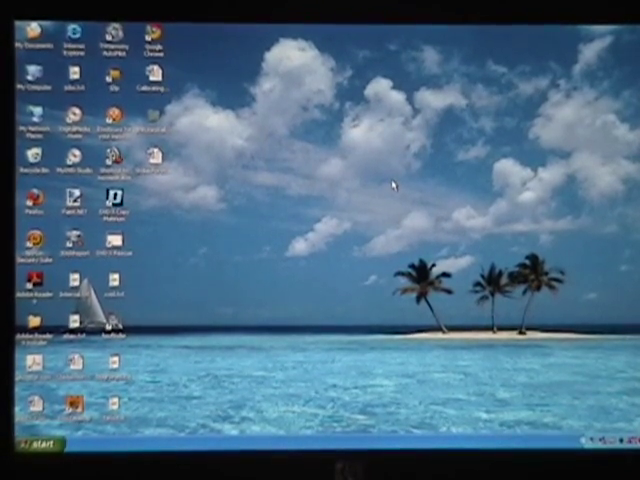